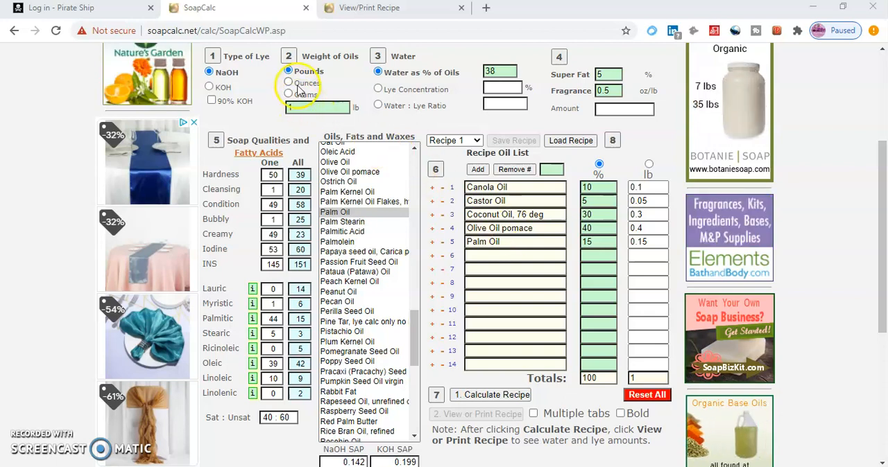
- Compare the Ounces oil weight unit, then keep Pounds for a 2 lb batch
{"action": "left_click", "coordinate": [317, 108]}
{"action": "type", "text": "2"}
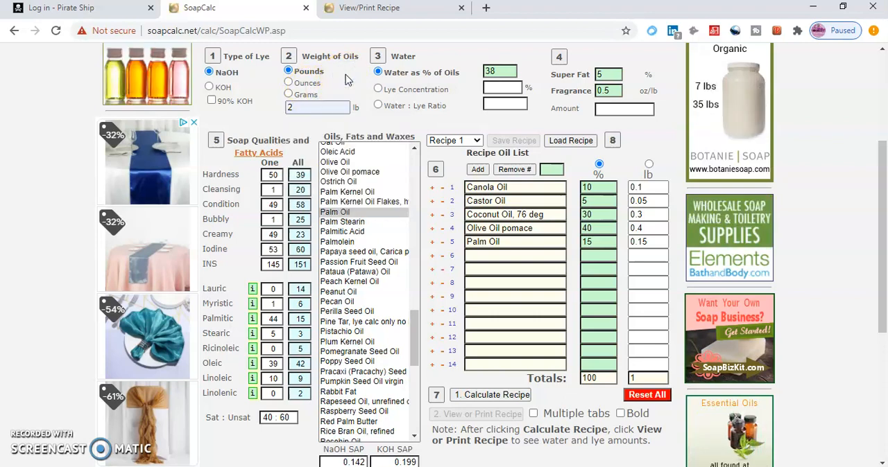
{"action": "left_click", "coordinate": [288, 82]}
{"action": "type", "text": "16"}
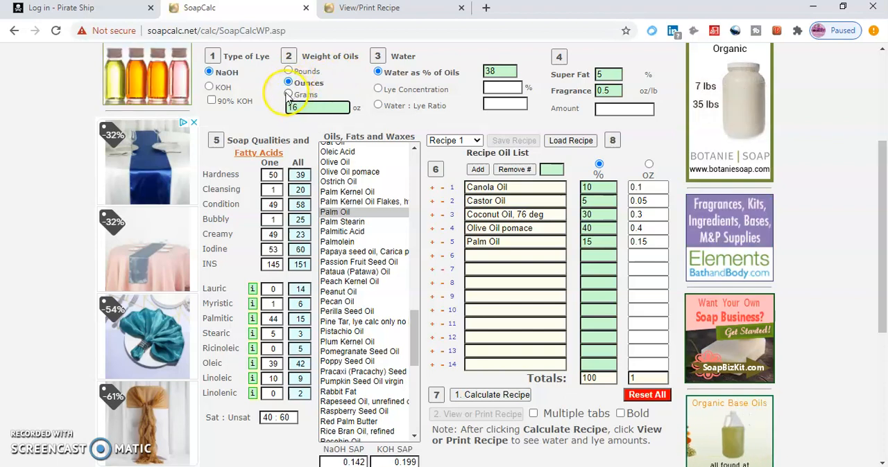
{"action": "left_click", "coordinate": [288, 71]}
{"action": "type", "text": "2"}
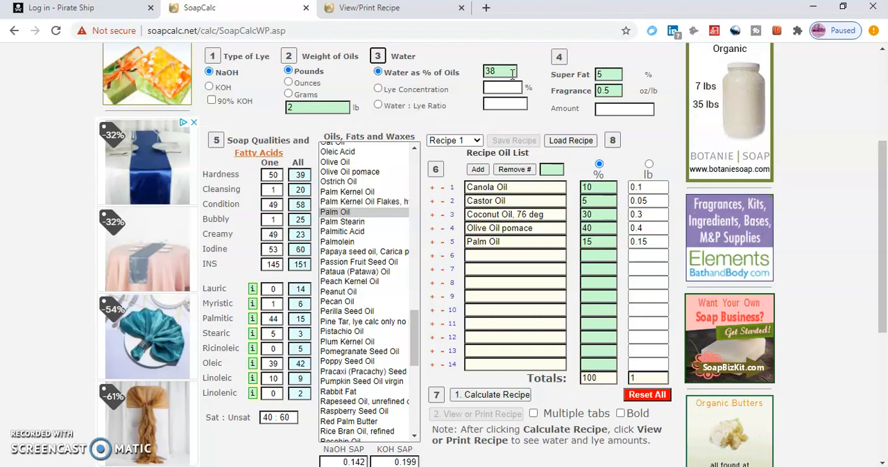
{"action": "mouse_move", "coordinate": [471, 49]}
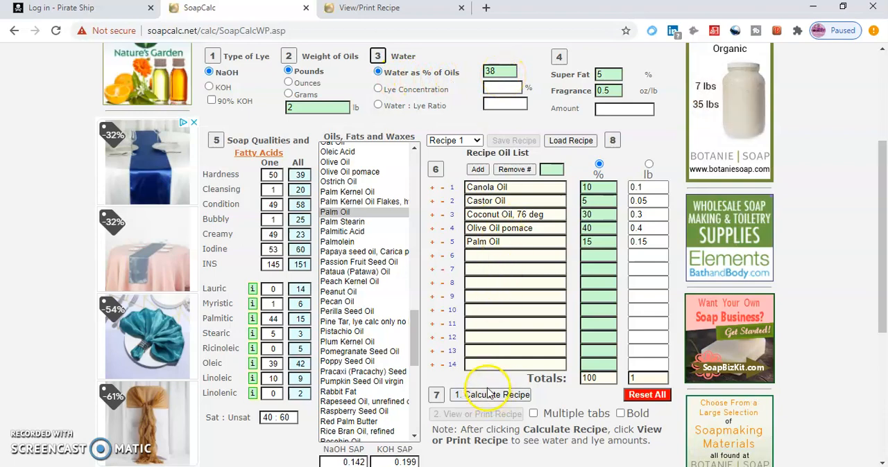
- Calculate the 2 lb recipe and open its printable view with water and NaOH amounts
{"action": "left_click", "coordinate": [496, 395]}
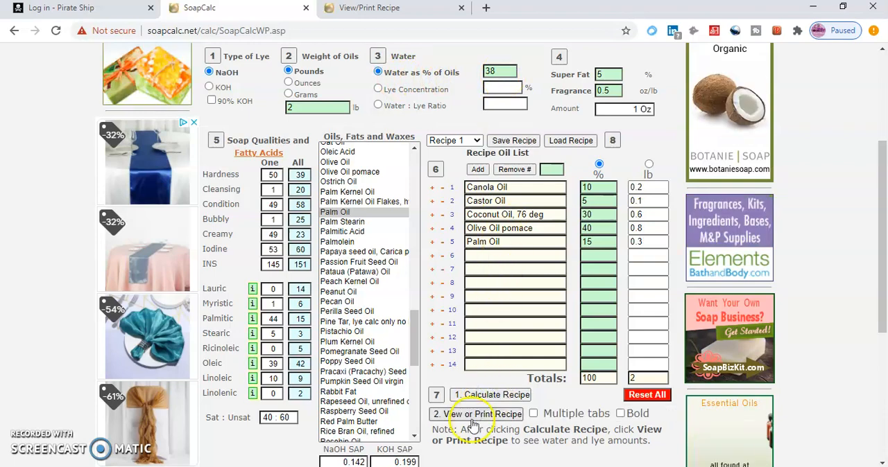
{"action": "left_click", "coordinate": [483, 414]}
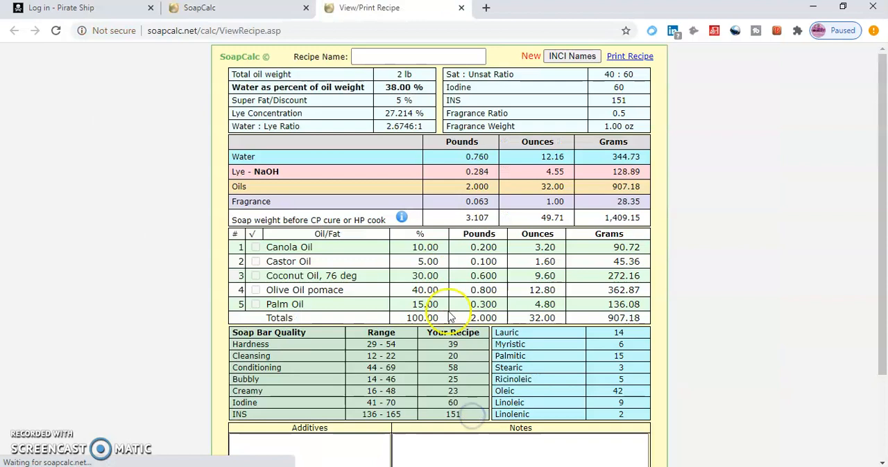
{"action": "mouse_move", "coordinate": [267, 83]}
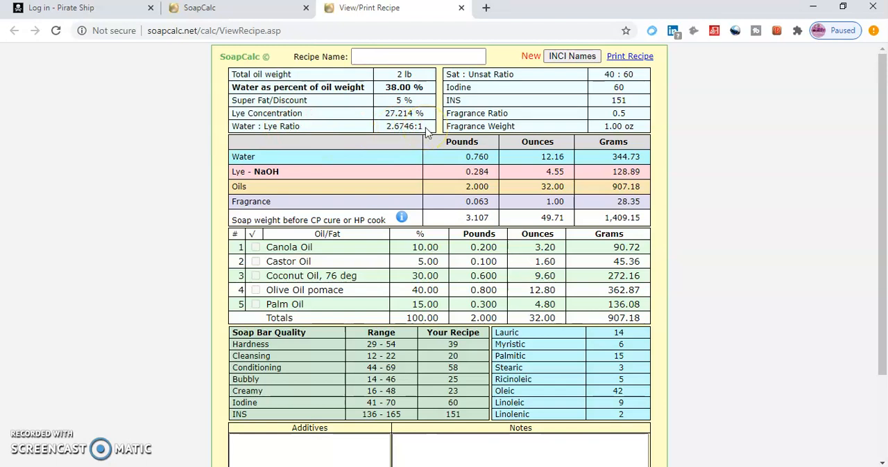
{"action": "mouse_move", "coordinate": [541, 173]}
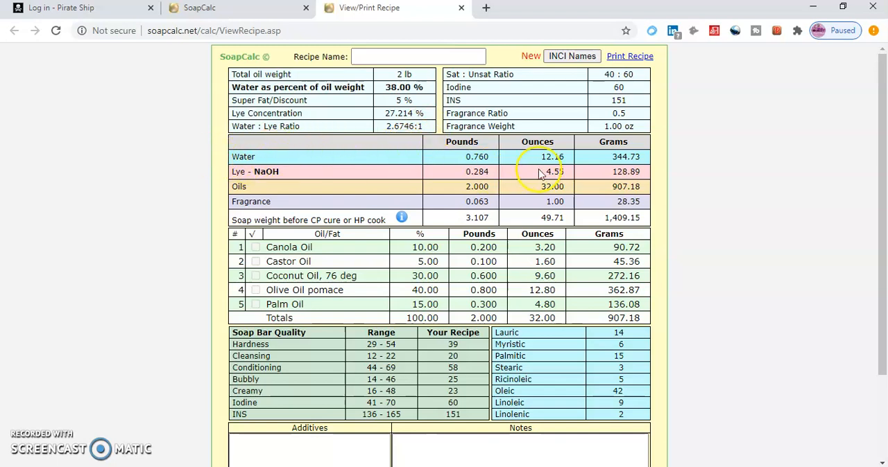
{"action": "mouse_move", "coordinate": [479, 142]}
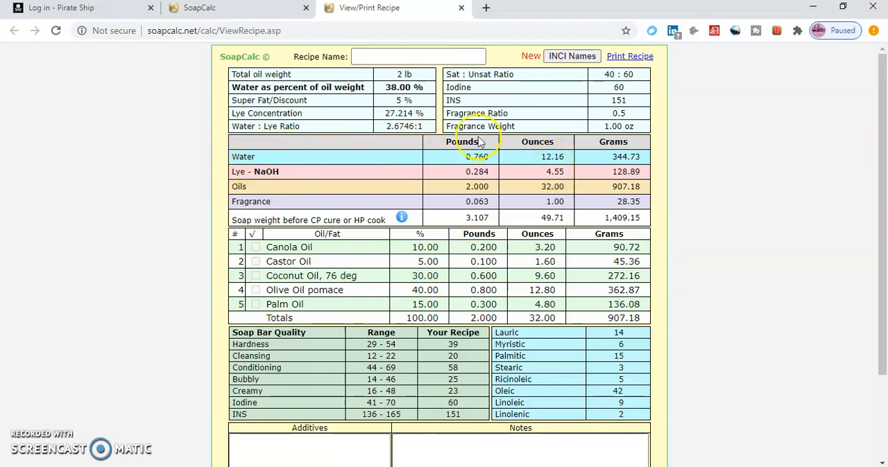
{"action": "mouse_move", "coordinate": [537, 141]}
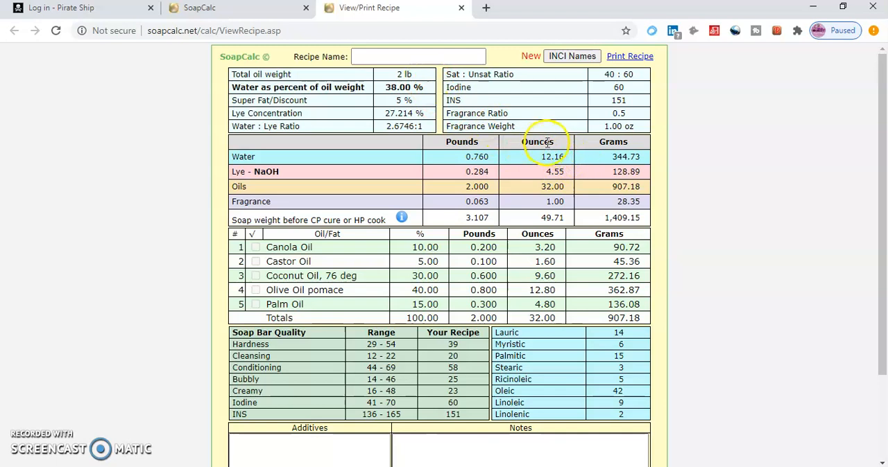
{"action": "mouse_move", "coordinate": [554, 171]}
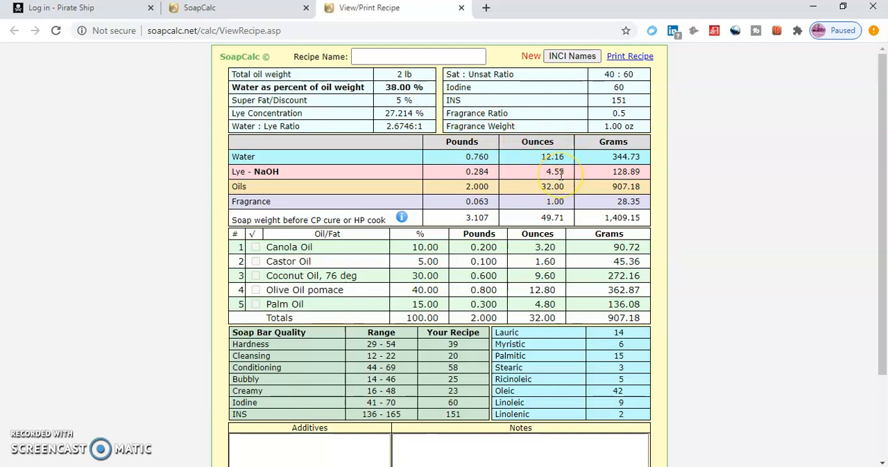
{"action": "mouse_move", "coordinate": [560, 248]}
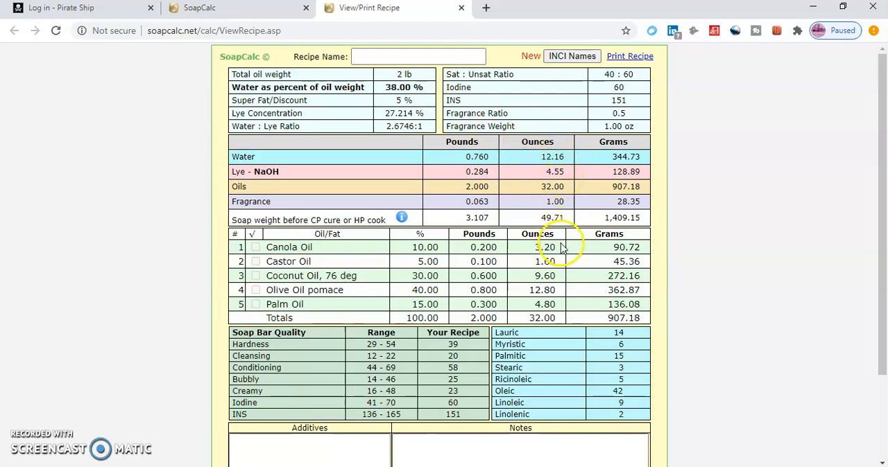
{"action": "mouse_move", "coordinate": [555, 314]}
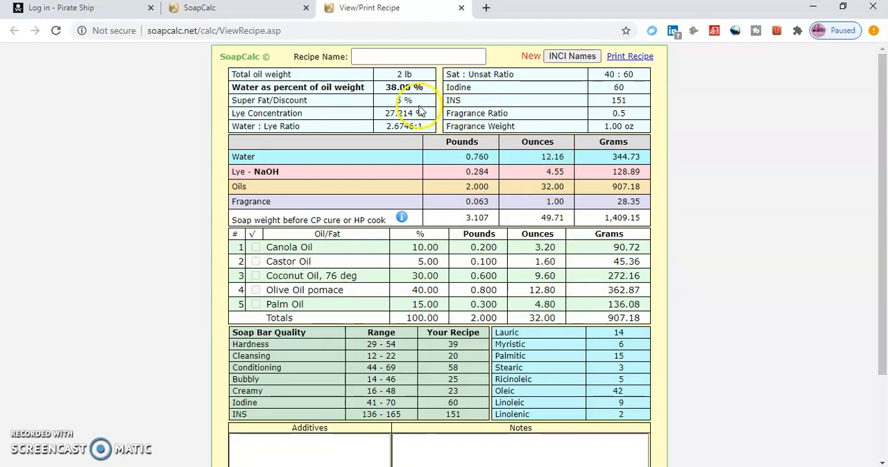
{"action": "mouse_move", "coordinate": [574, 168]}
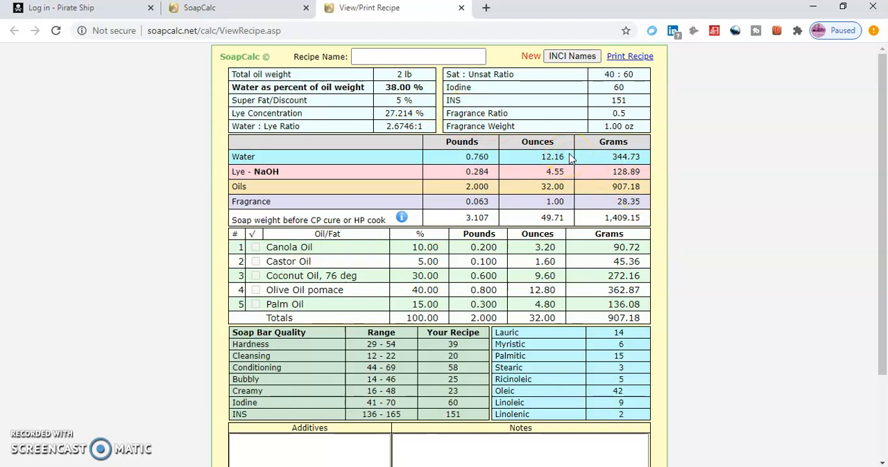
{"action": "mouse_move", "coordinate": [568, 174]}
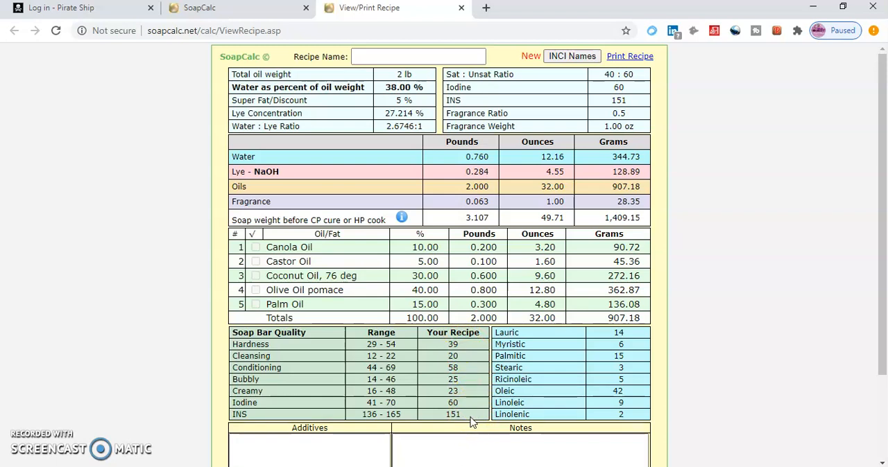
{"action": "mouse_move", "coordinate": [257, 8]}
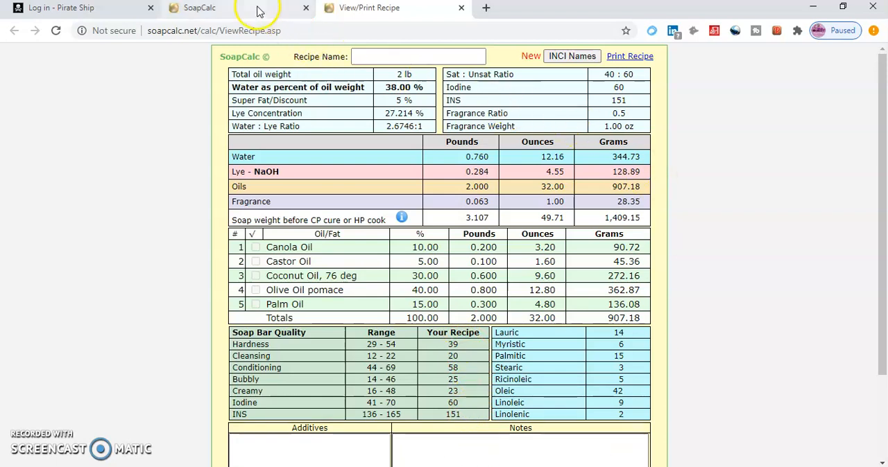
- Back in the calculator, switch the water basis to Lye Concentration at 50%
{"action": "left_click", "coordinate": [201, 7]}
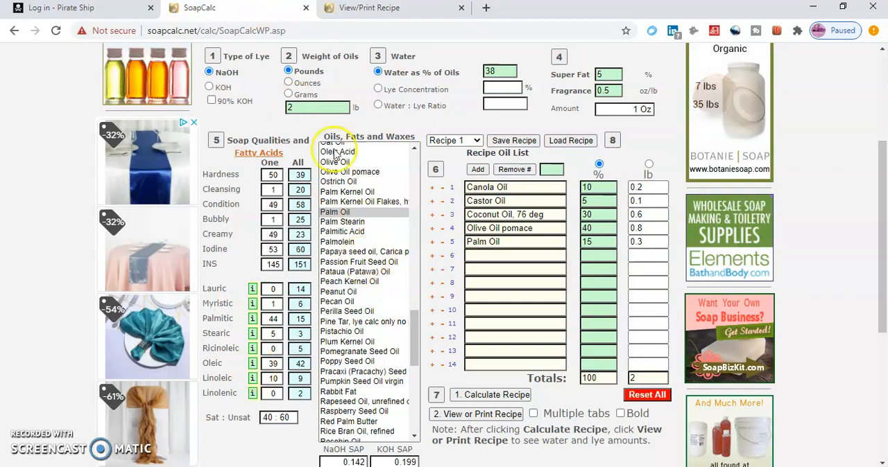
{"action": "mouse_move", "coordinate": [412, 97]}
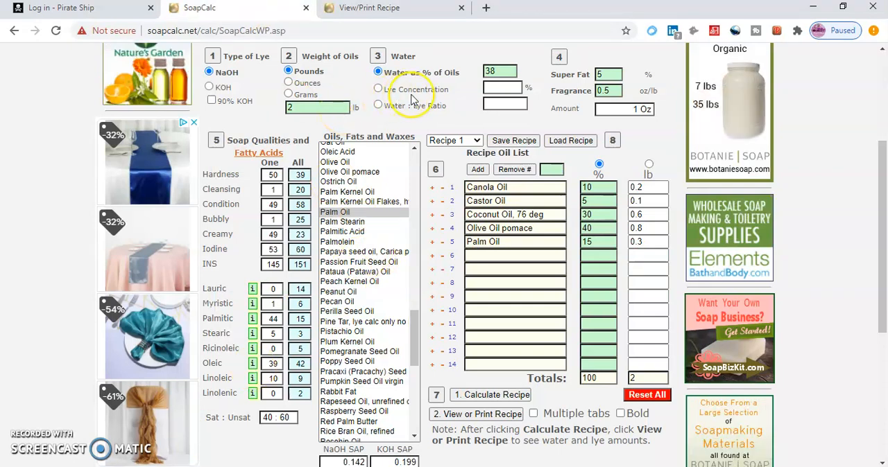
{"action": "mouse_move", "coordinate": [411, 95]}
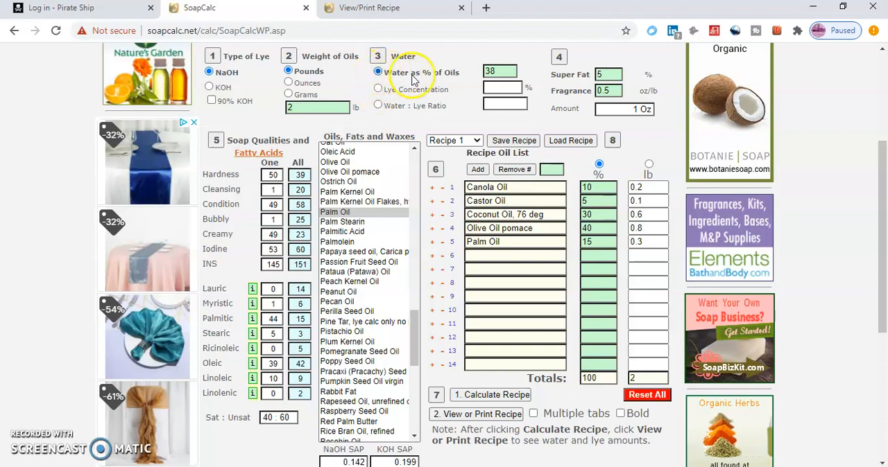
{"action": "left_click", "coordinate": [378, 89]}
{"action": "type", "text": "50"}
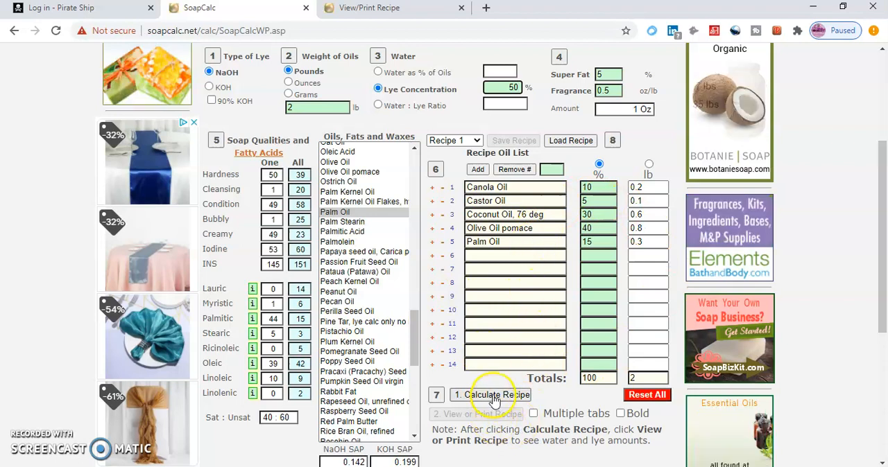
{"action": "left_click", "coordinate": [490, 394]}
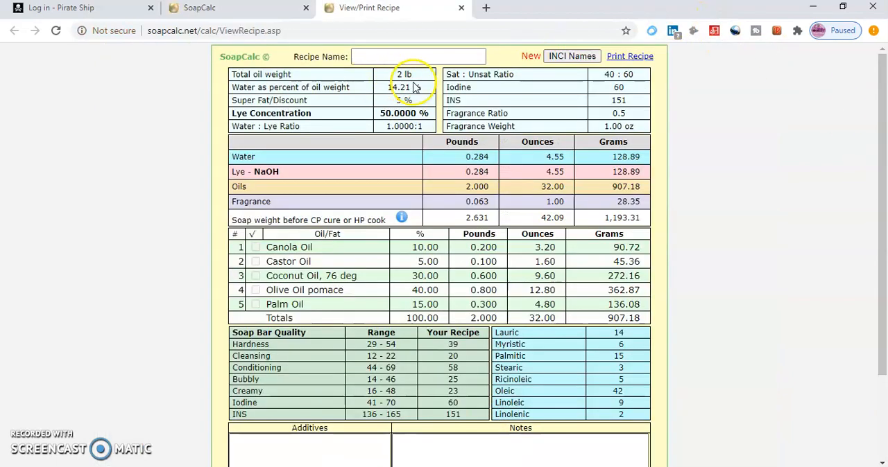
{"action": "mouse_move", "coordinate": [329, 86]}
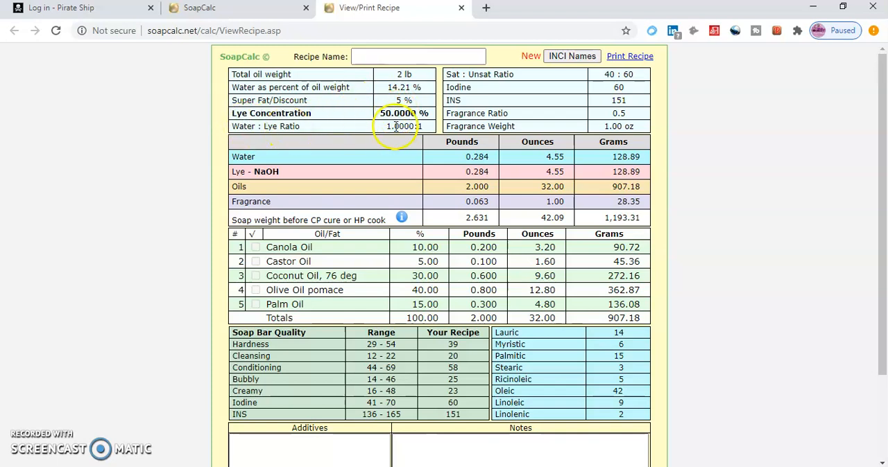
{"action": "mouse_move", "coordinate": [434, 136]}
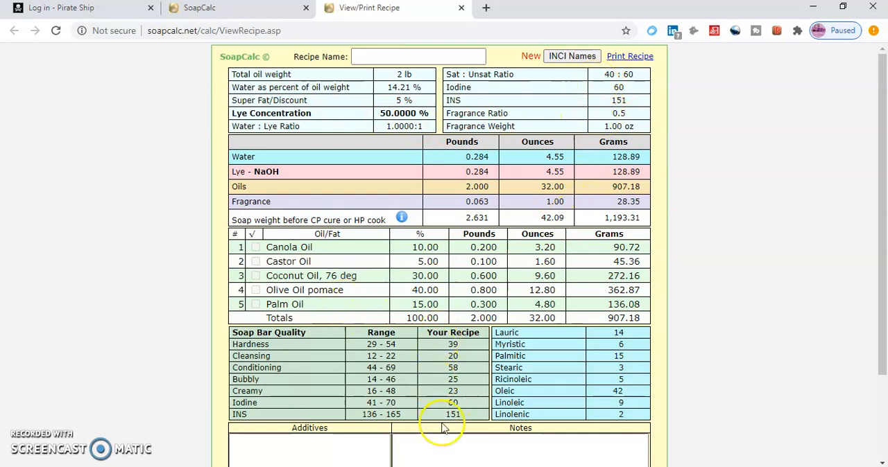
{"action": "mouse_move", "coordinate": [384, 194]}
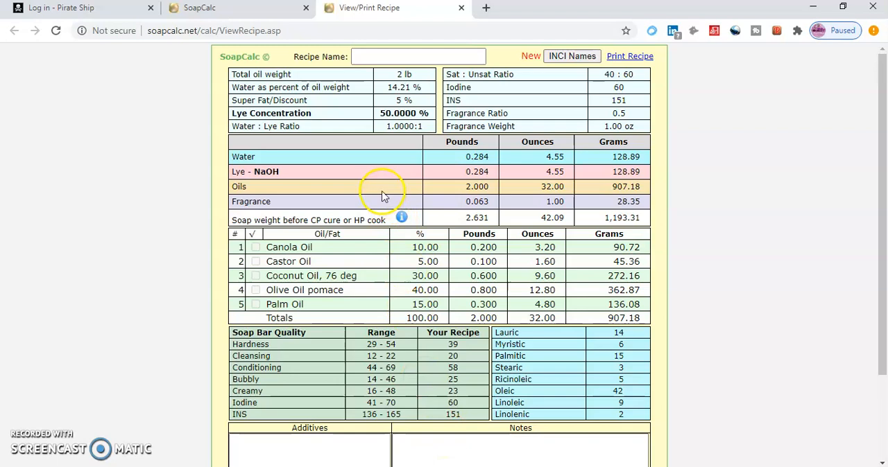
{"action": "mouse_move", "coordinate": [337, 166]}
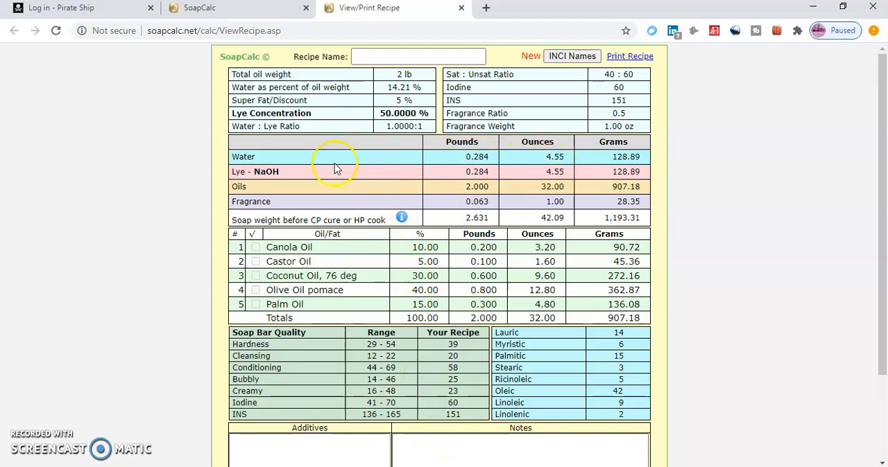
{"action": "mouse_move", "coordinate": [572, 165]}
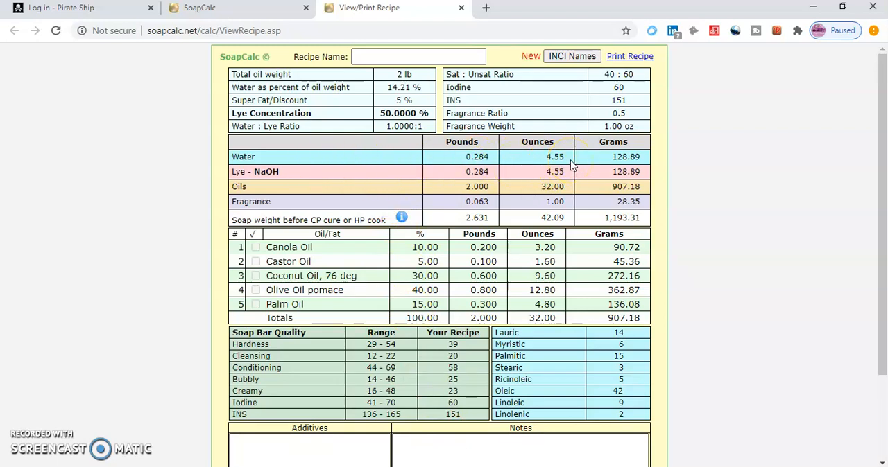
{"action": "mouse_move", "coordinate": [576, 182]}
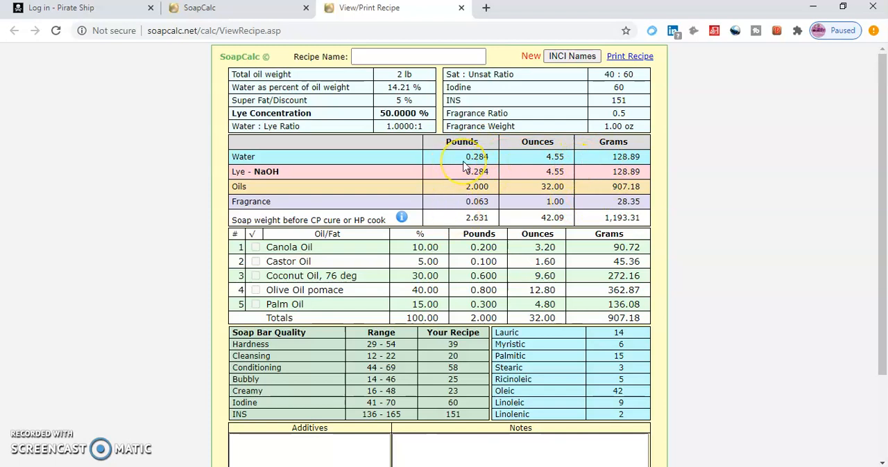
{"action": "mouse_move", "coordinate": [510, 189]}
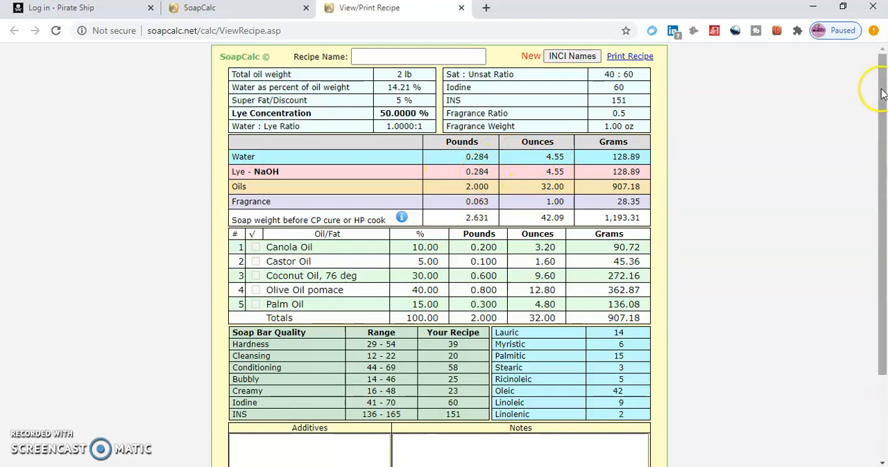
- Back in the calculator, switch oil weight to ounces and set lye concentration to 35%
{"action": "left_click", "coordinate": [199, 8]}
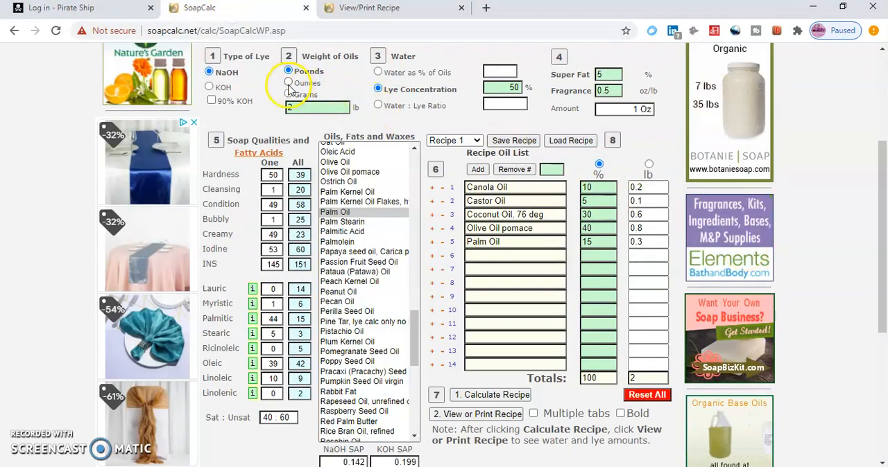
{"action": "left_click", "coordinate": [287, 83]}
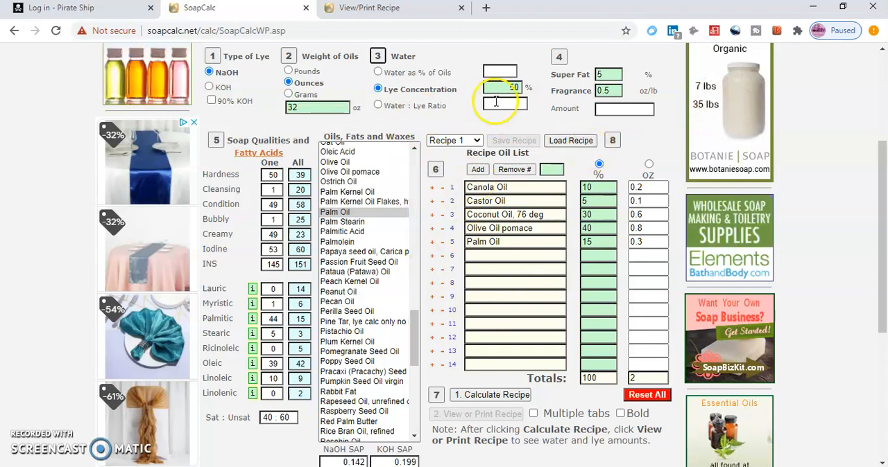
{"action": "left_click", "coordinate": [510, 89]}
{"action": "type", "text": "35"}
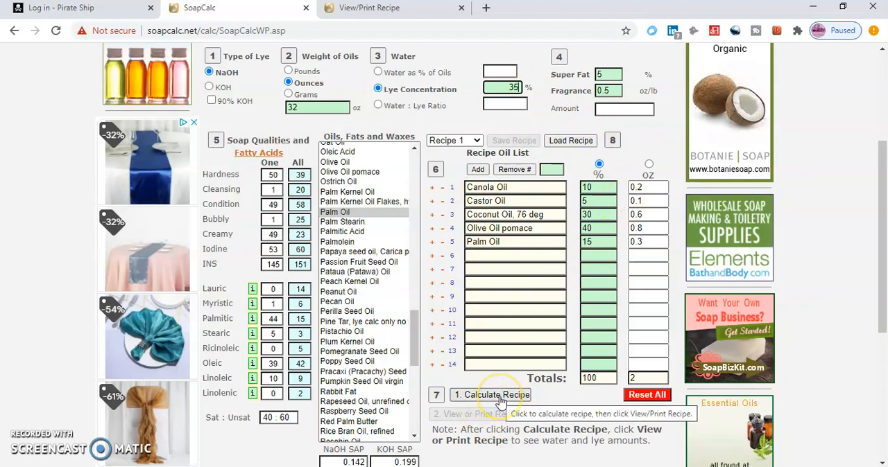
- Recalculate at 35% and view the printout showing 8.44 oz water and 4.55 oz NaOH
{"action": "left_click", "coordinate": [491, 395]}
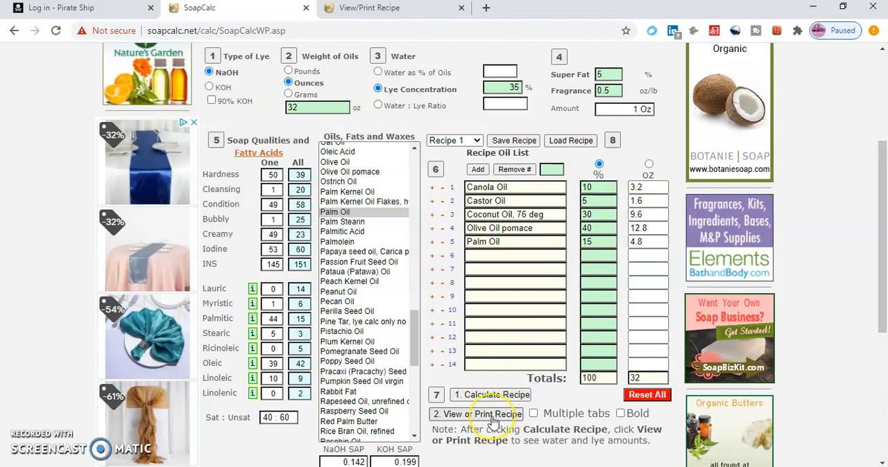
{"action": "left_click", "coordinate": [453, 414]}
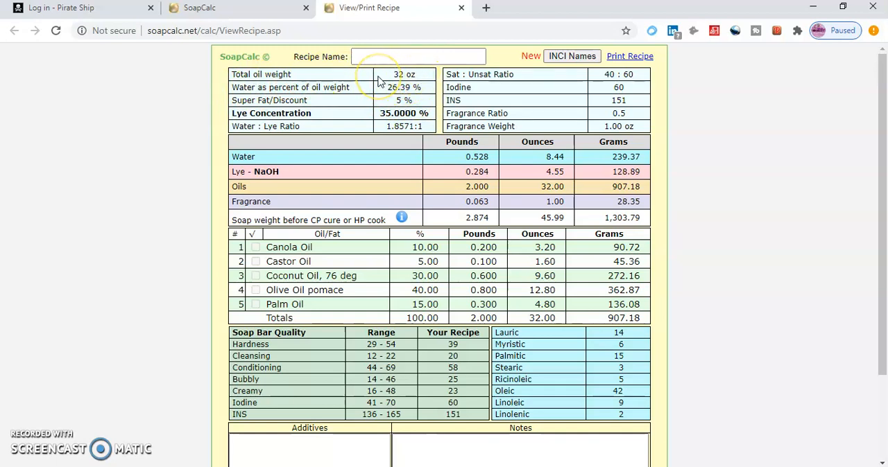
{"action": "mouse_move", "coordinate": [582, 114]}
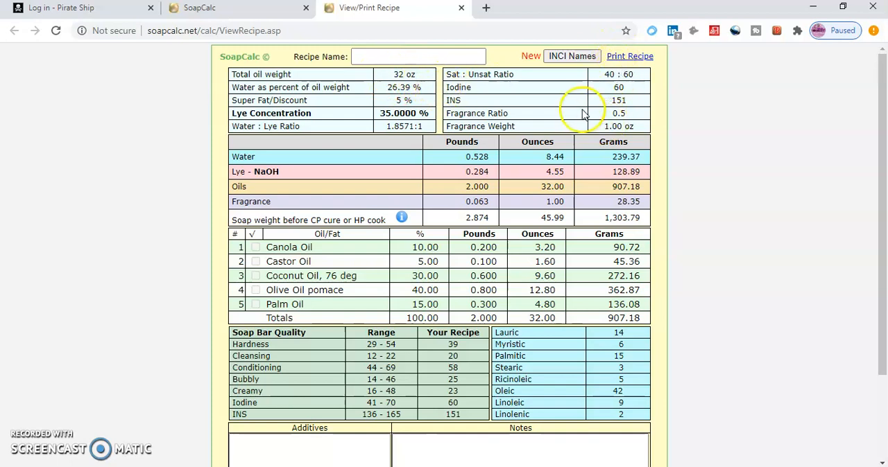
{"action": "mouse_move", "coordinate": [375, 123]}
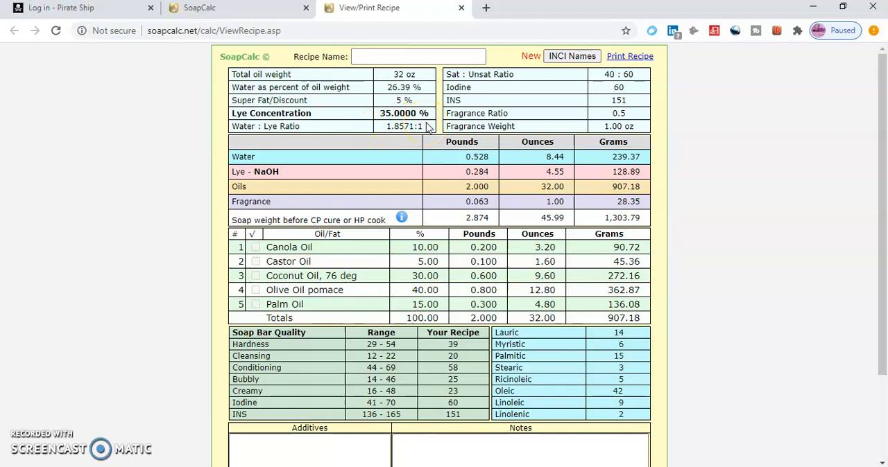
{"action": "mouse_move", "coordinate": [281, 188]}
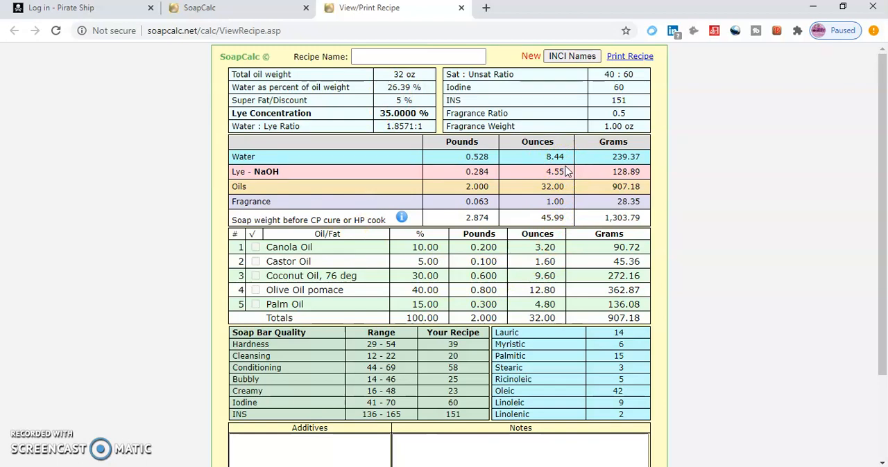
{"action": "mouse_move", "coordinate": [562, 172]}
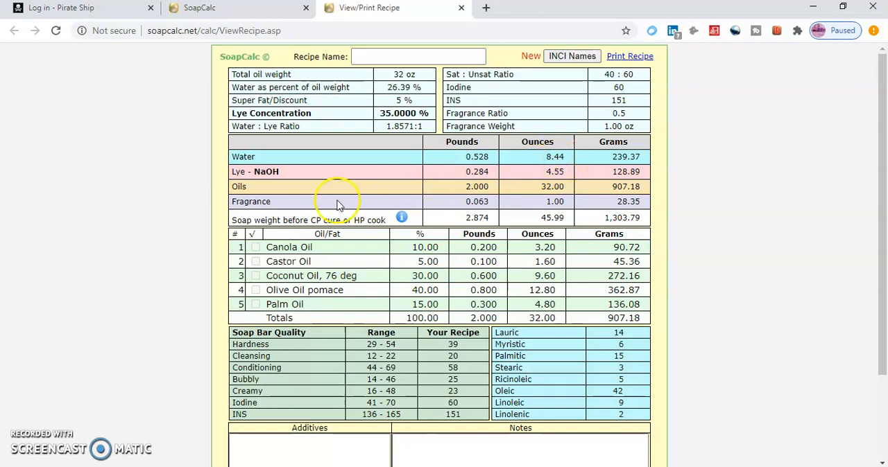
{"action": "mouse_move", "coordinate": [536, 187]}
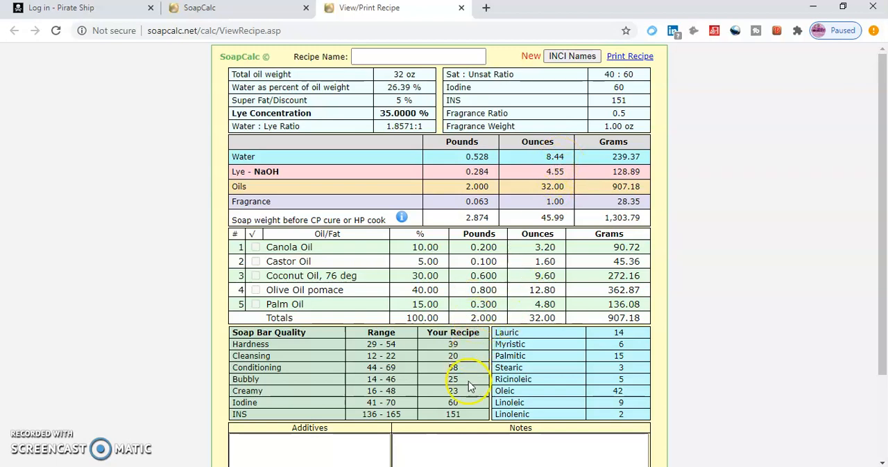
{"action": "mouse_move", "coordinate": [569, 277]}
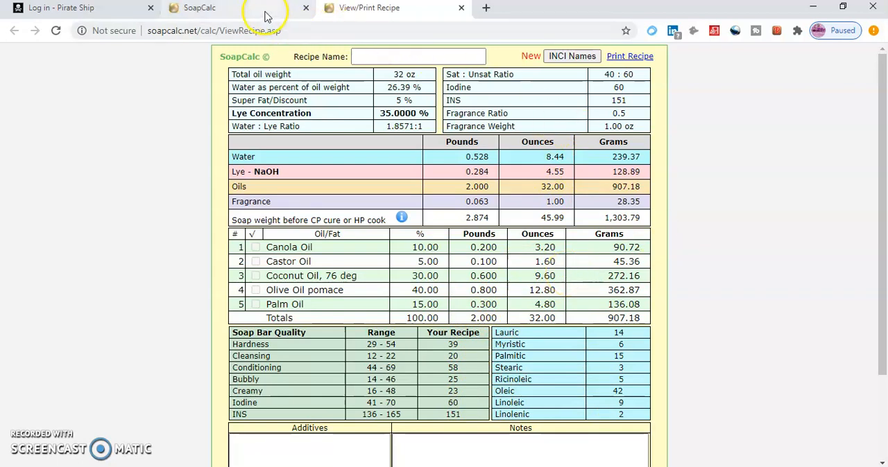
- Set lye concentration to 25% and view the printout showing 13.64 oz water
{"action": "left_click", "coordinate": [202, 7]}
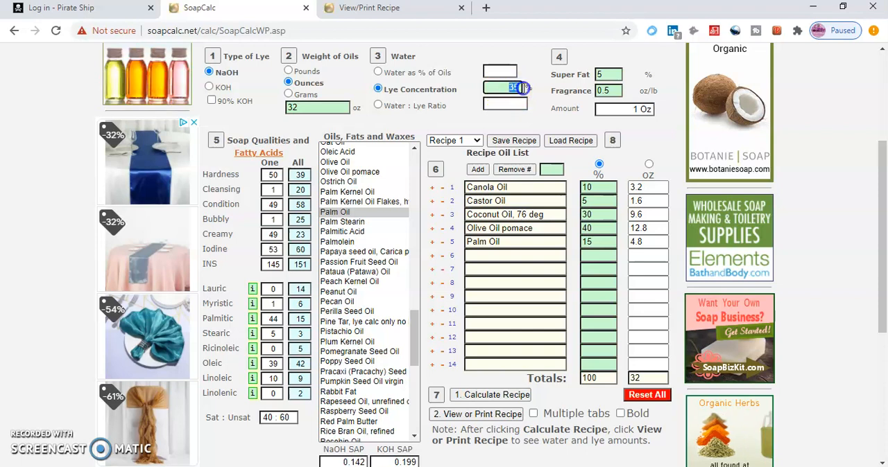
{"action": "left_click", "coordinate": [622, 109]}
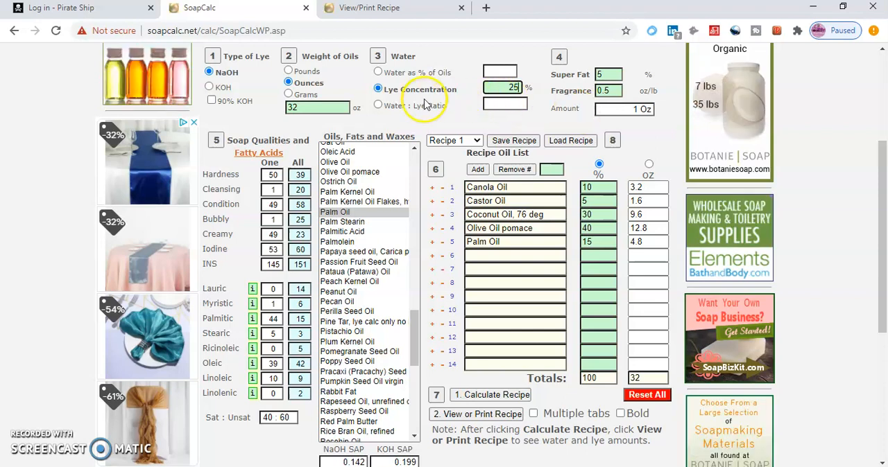
{"action": "mouse_move", "coordinate": [503, 397]}
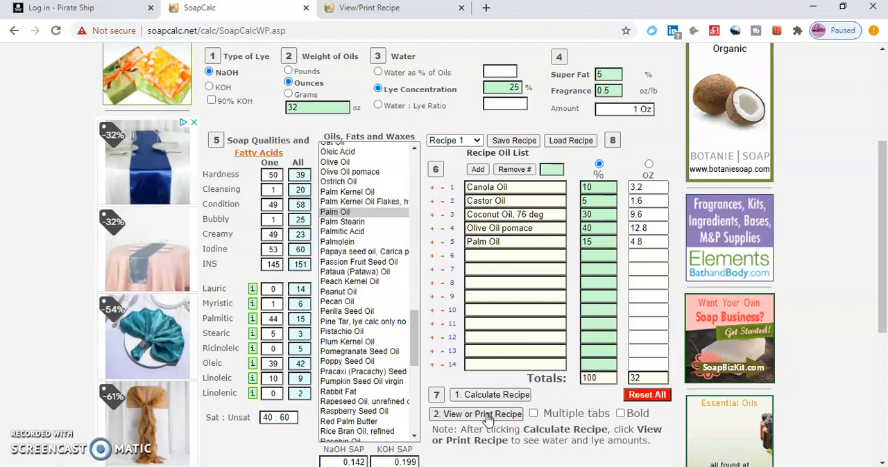
{"action": "left_click", "coordinate": [482, 414]}
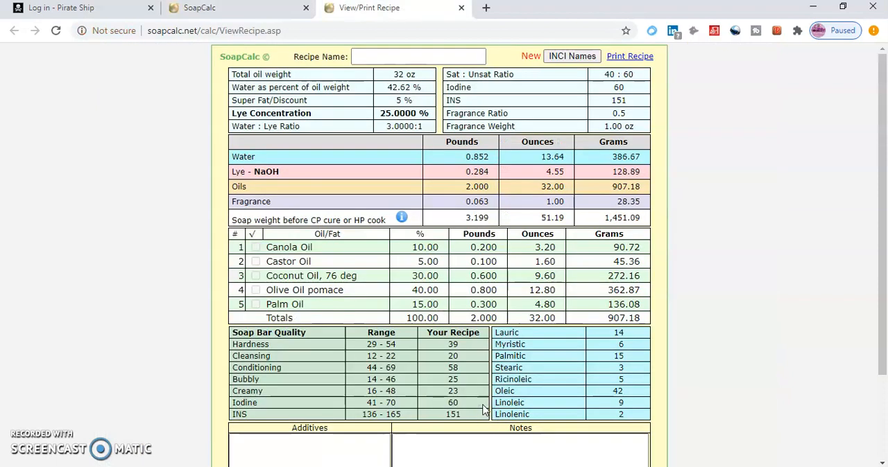
{"action": "mouse_move", "coordinate": [340, 97]}
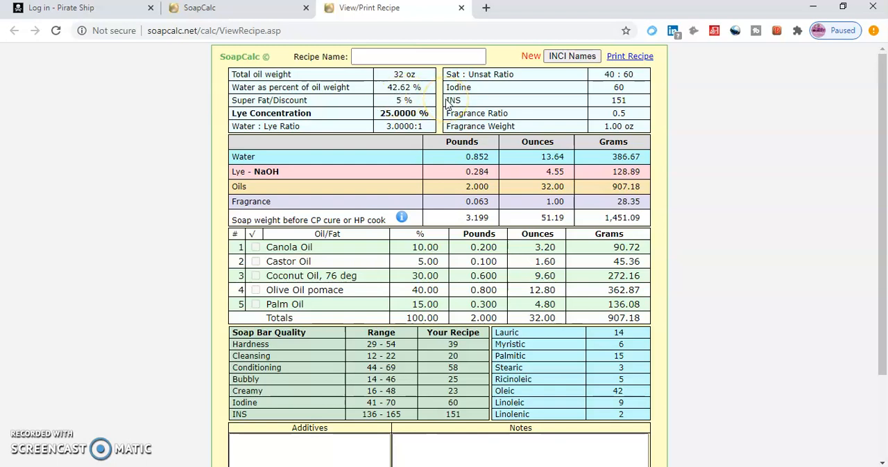
{"action": "mouse_move", "coordinate": [589, 96]}
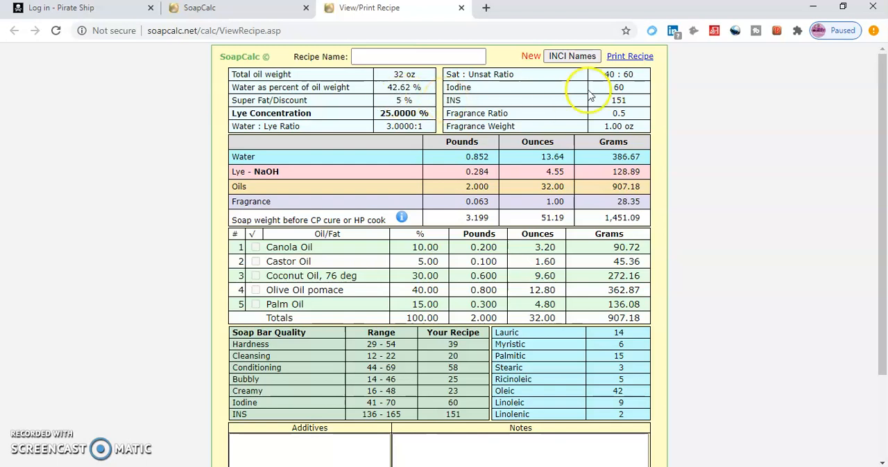
{"action": "mouse_move", "coordinate": [457, 152]}
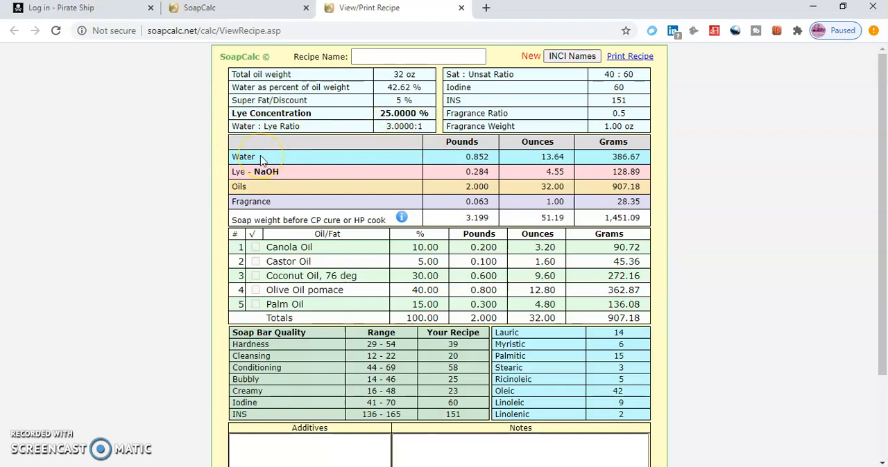
{"action": "mouse_move", "coordinate": [570, 151]}
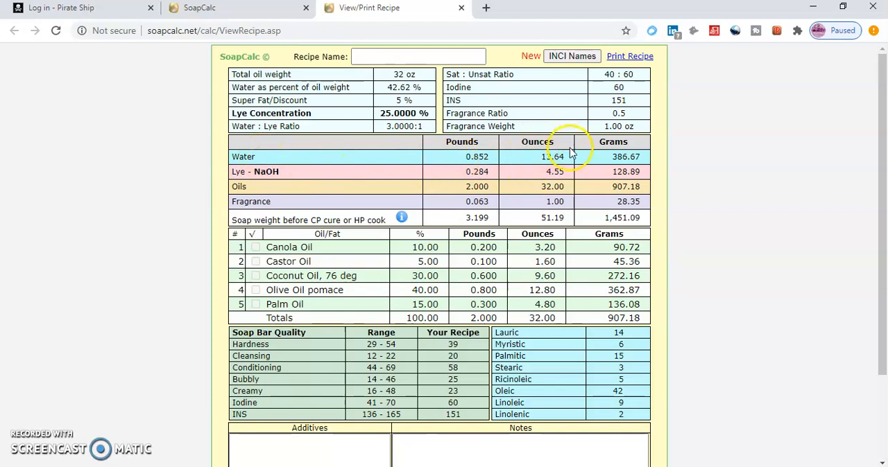
{"action": "mouse_move", "coordinate": [534, 175]}
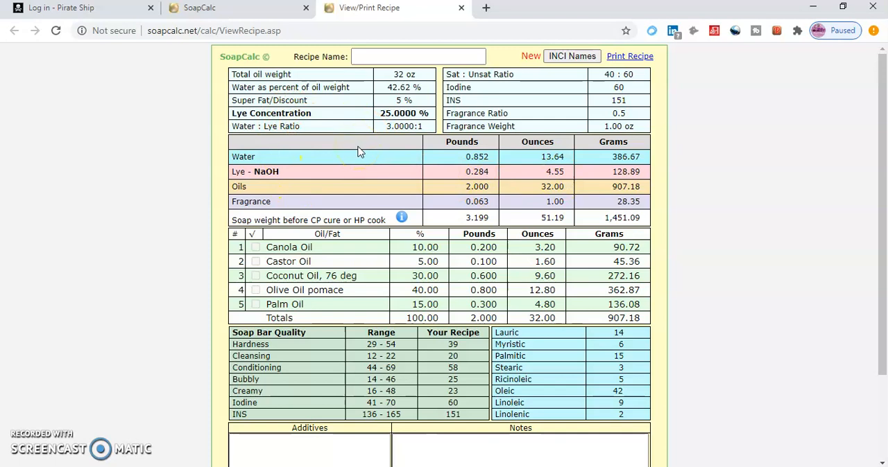
{"action": "mouse_move", "coordinate": [359, 151]}
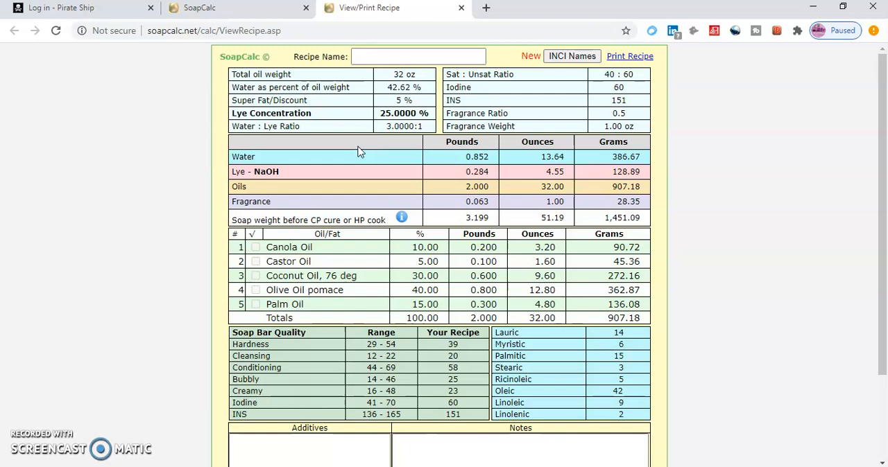
{"action": "mouse_move", "coordinate": [657, 206]}
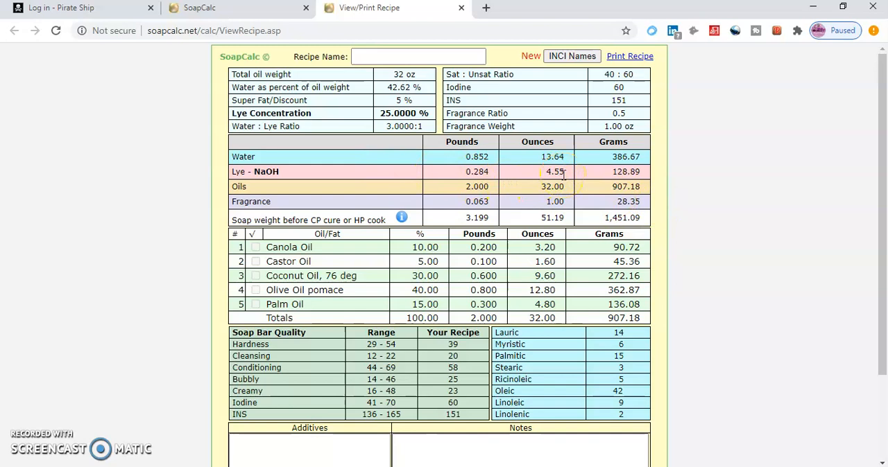
{"action": "mouse_move", "coordinate": [443, 160]}
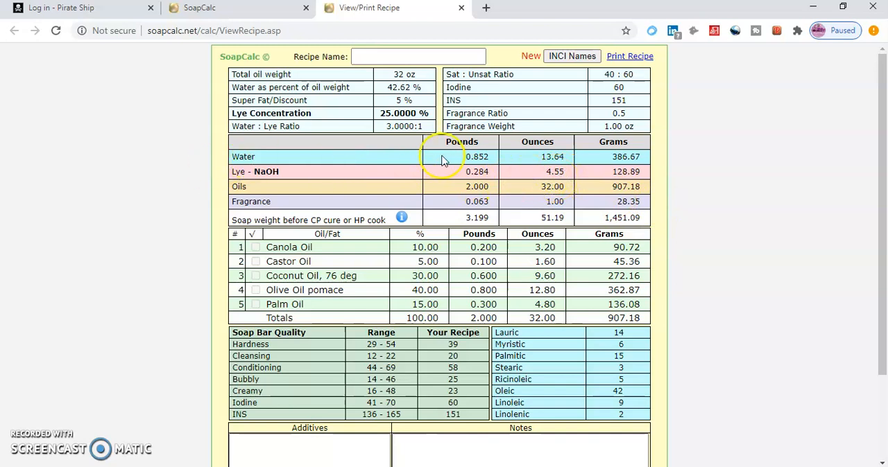
{"action": "mouse_move", "coordinate": [548, 169]}
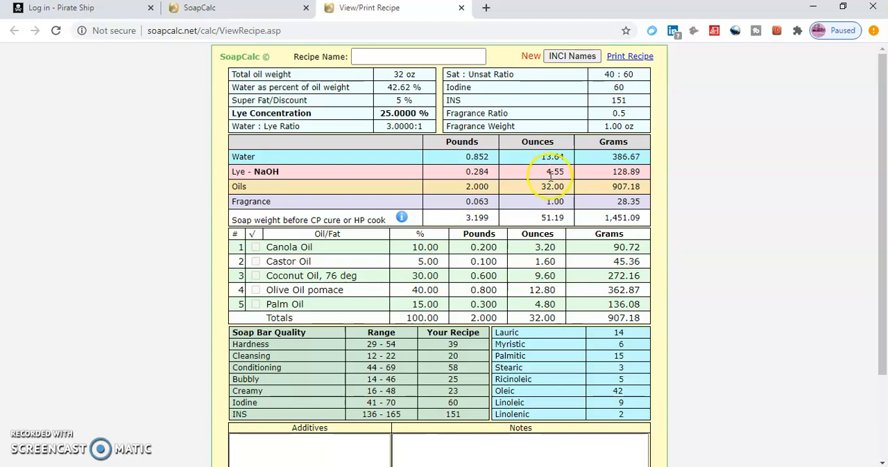
{"action": "mouse_move", "coordinate": [665, 158]}
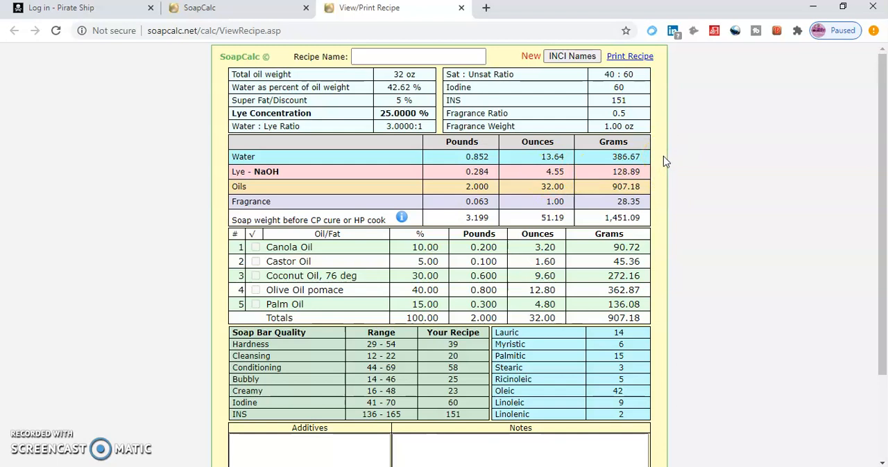
{"action": "mouse_move", "coordinate": [659, 166]}
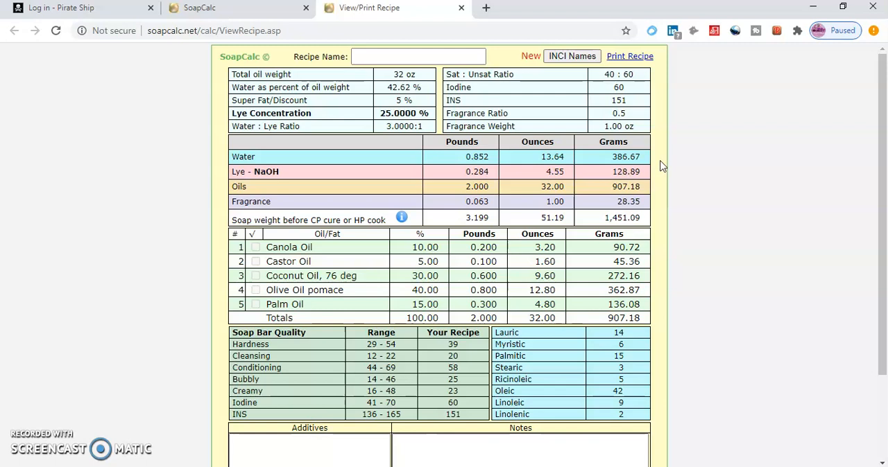
{"action": "mouse_move", "coordinate": [607, 180]}
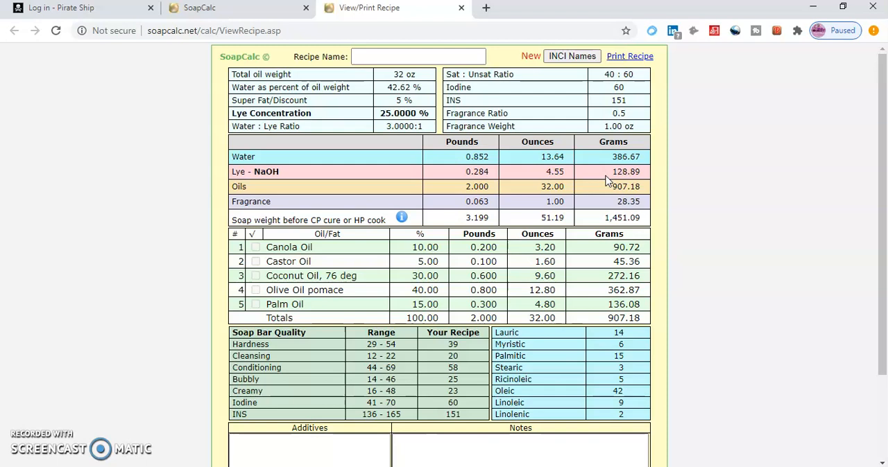
{"action": "mouse_move", "coordinate": [669, 194]}
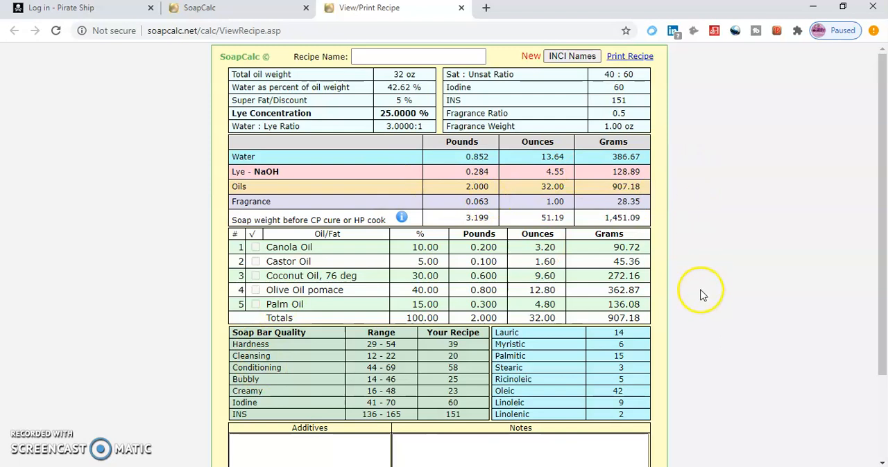
{"action": "mouse_move", "coordinate": [697, 242]}
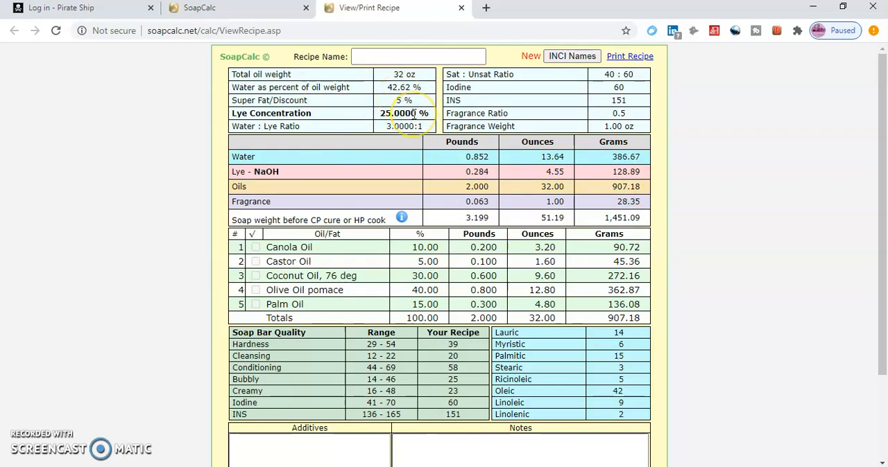
{"action": "mouse_move", "coordinate": [686, 117]}
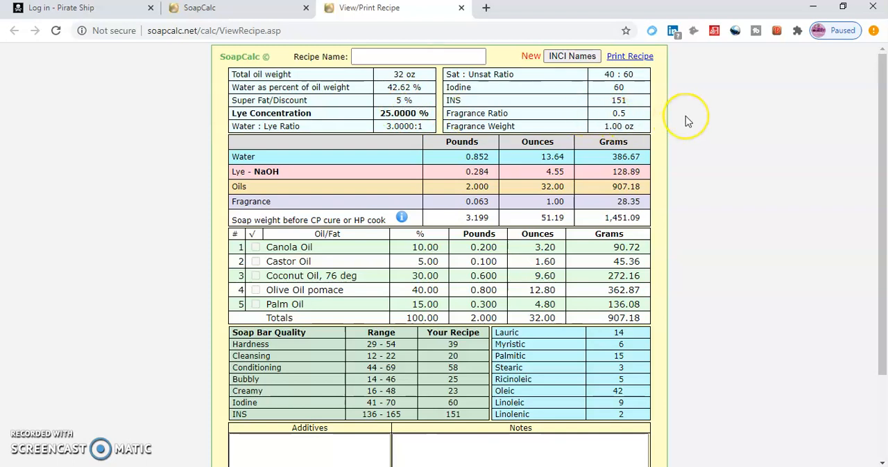
{"action": "mouse_move", "coordinate": [686, 122]}
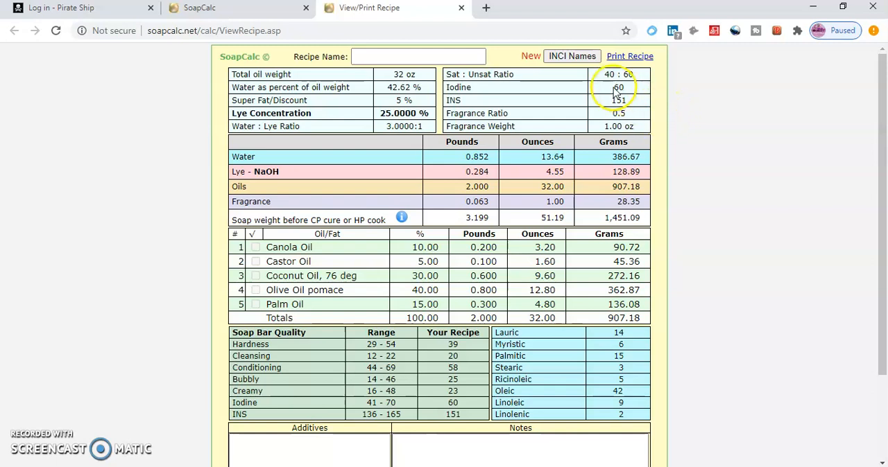
{"action": "mouse_move", "coordinate": [267, 15]}
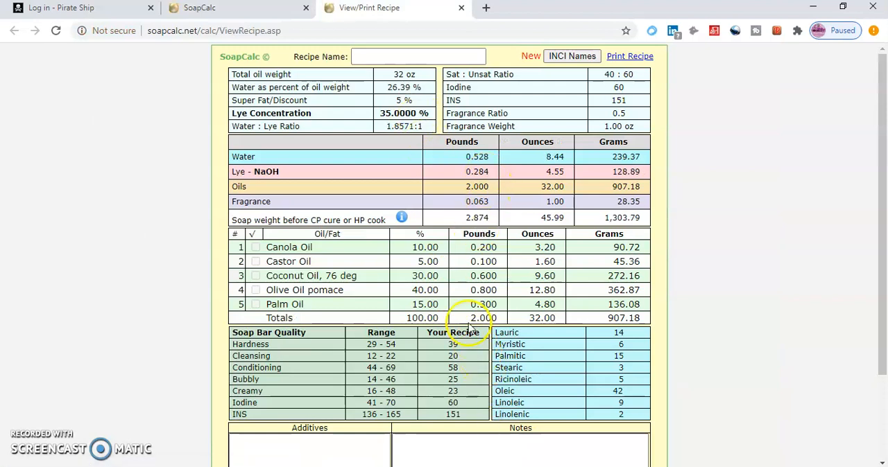
- Scroll the 35% printout down to the empty Additives and Notes boxes
{"action": "scroll", "scroll_direction": "down", "scroll_amount": 3}
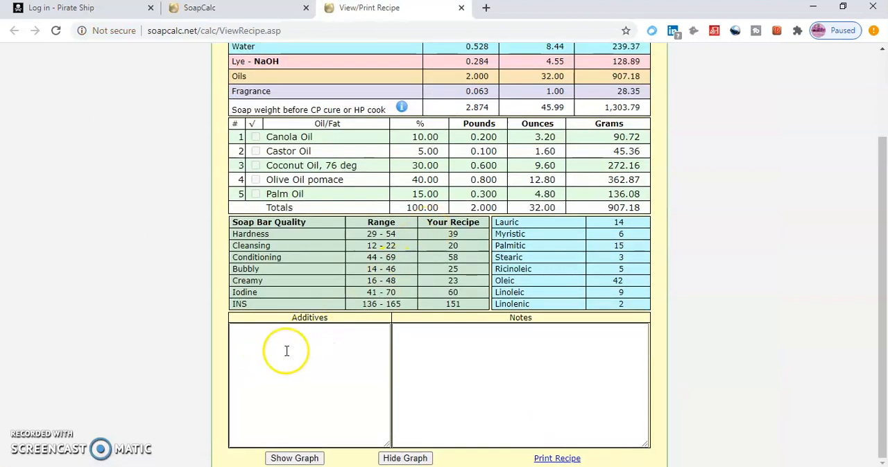
{"action": "mouse_move", "coordinate": [343, 356]}
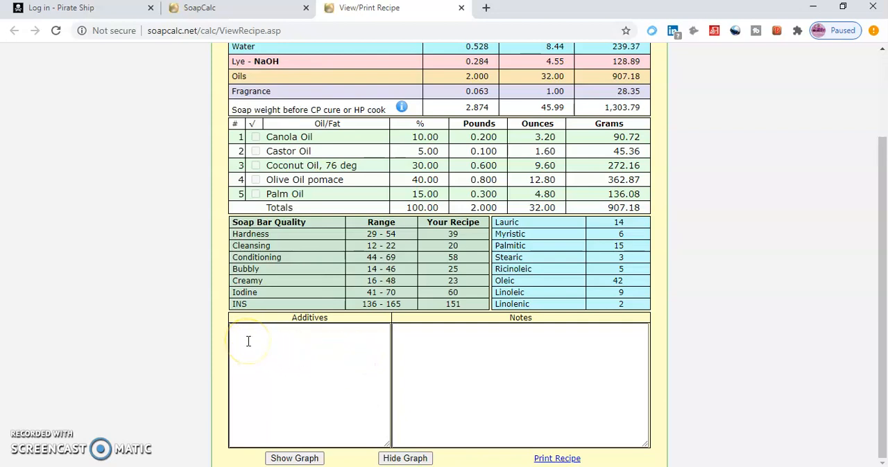
{"action": "mouse_move", "coordinate": [280, 344]}
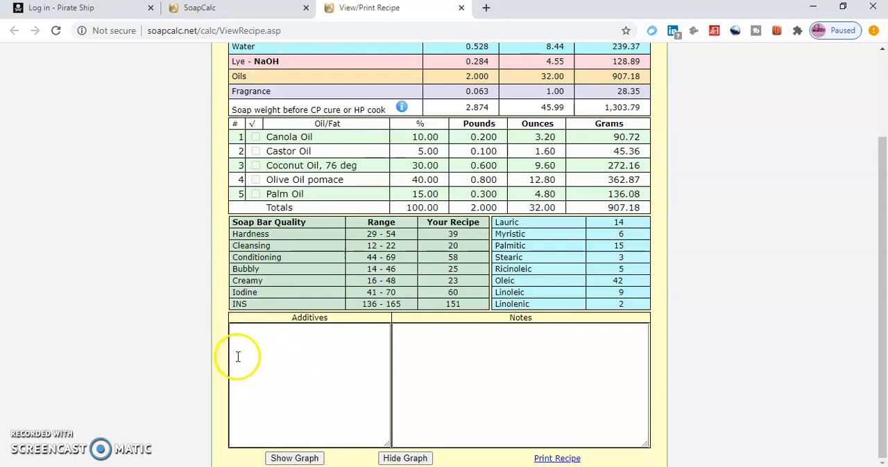
{"action": "mouse_move", "coordinate": [304, 359]}
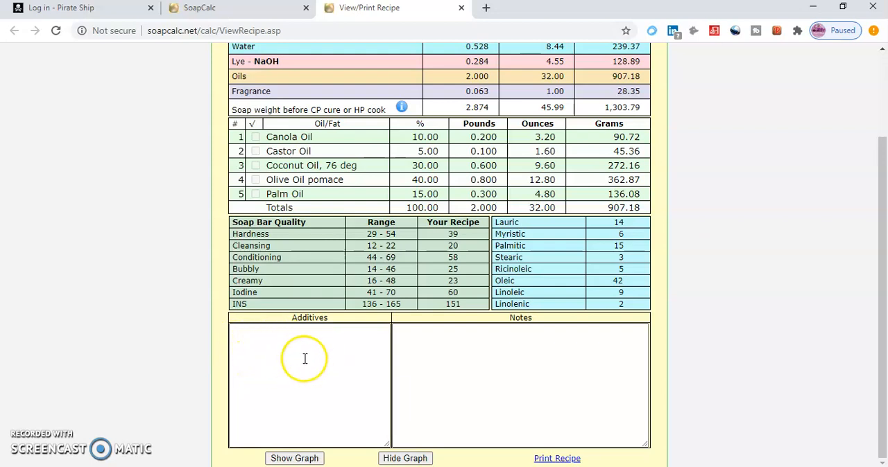
{"action": "mouse_move", "coordinate": [292, 371]}
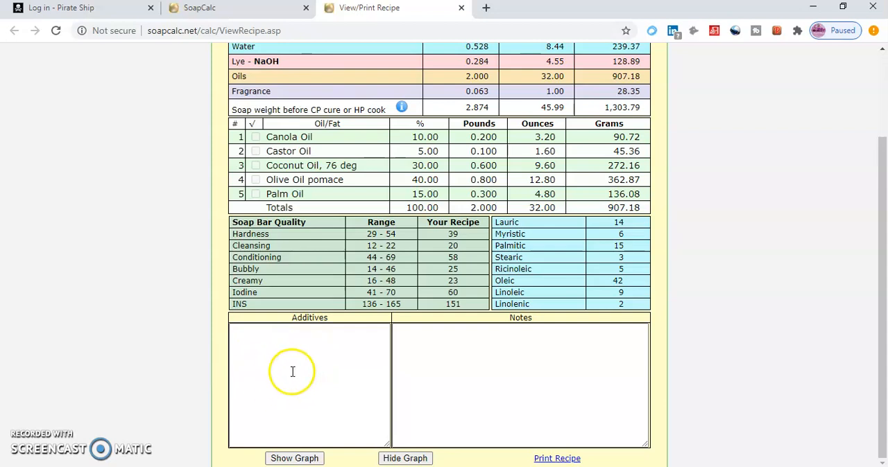
{"action": "mouse_move", "coordinate": [282, 387]}
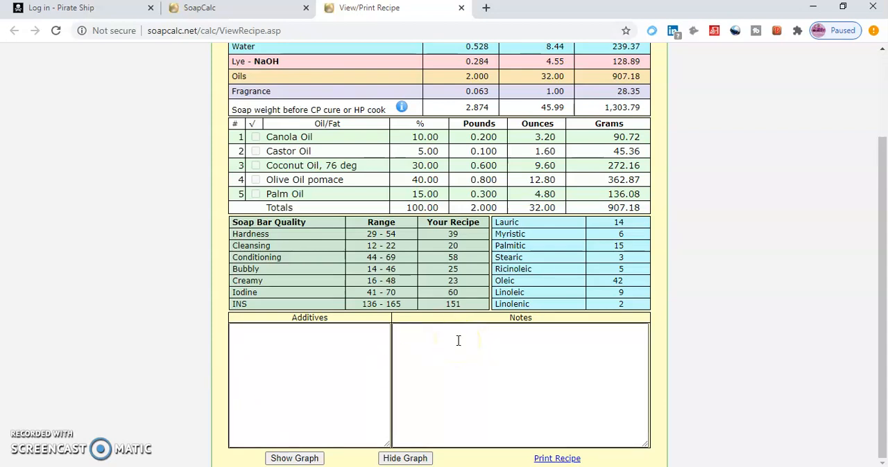
{"action": "mouse_move", "coordinate": [418, 345]}
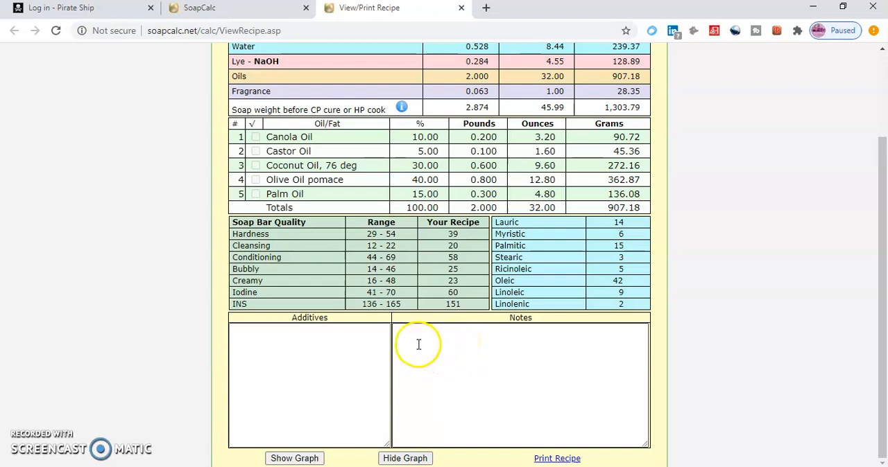
{"action": "mouse_move", "coordinate": [448, 341]}
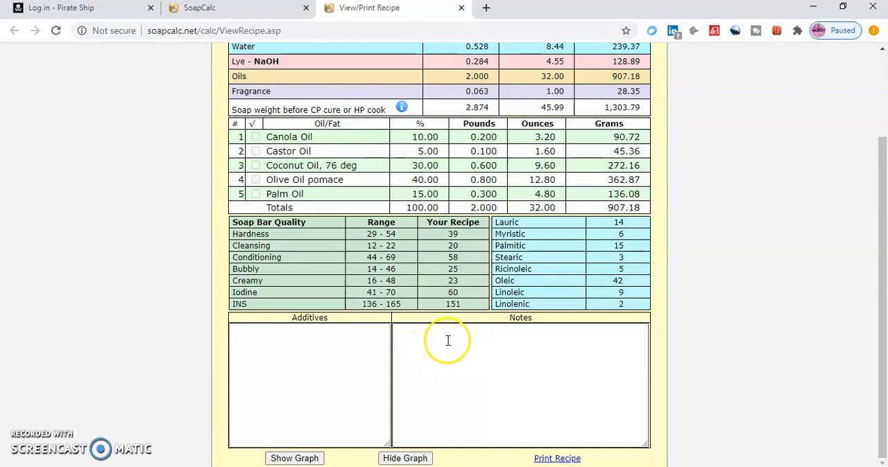
{"action": "mouse_move", "coordinate": [502, 338]}
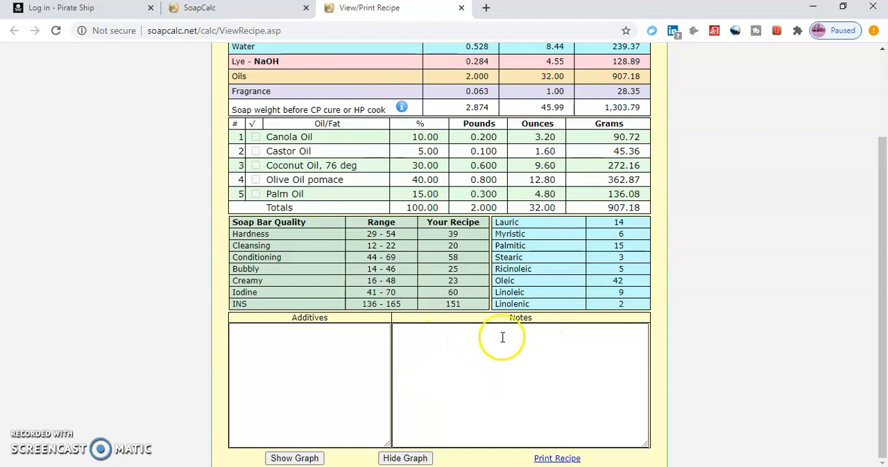
{"action": "mouse_move", "coordinate": [590, 409]}
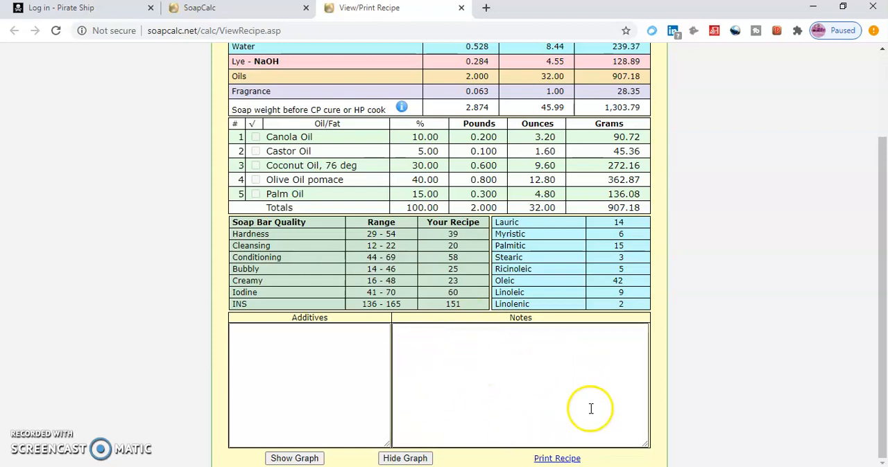
{"action": "mouse_move", "coordinate": [504, 408]}
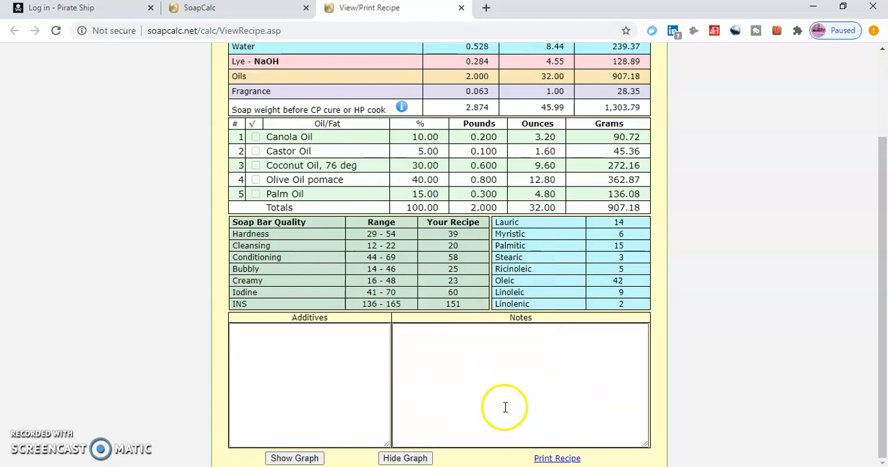
- Scroll back up on the calculator form showing 32 oz oils at 35% lye concentration
{"action": "scroll", "scroll_direction": "up", "scroll_amount": 3}
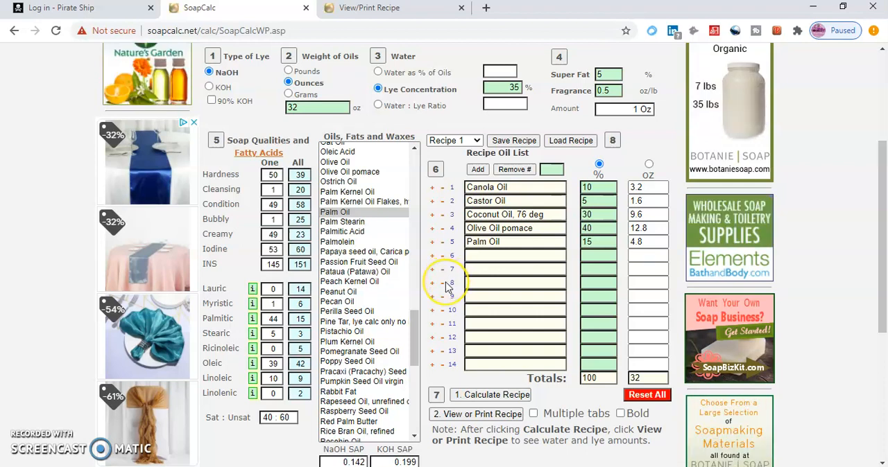
{"action": "mouse_move", "coordinate": [418, 318]}
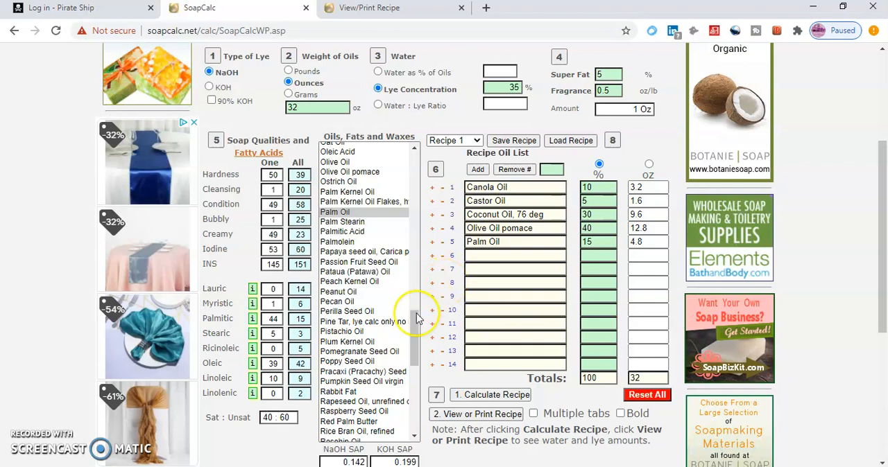